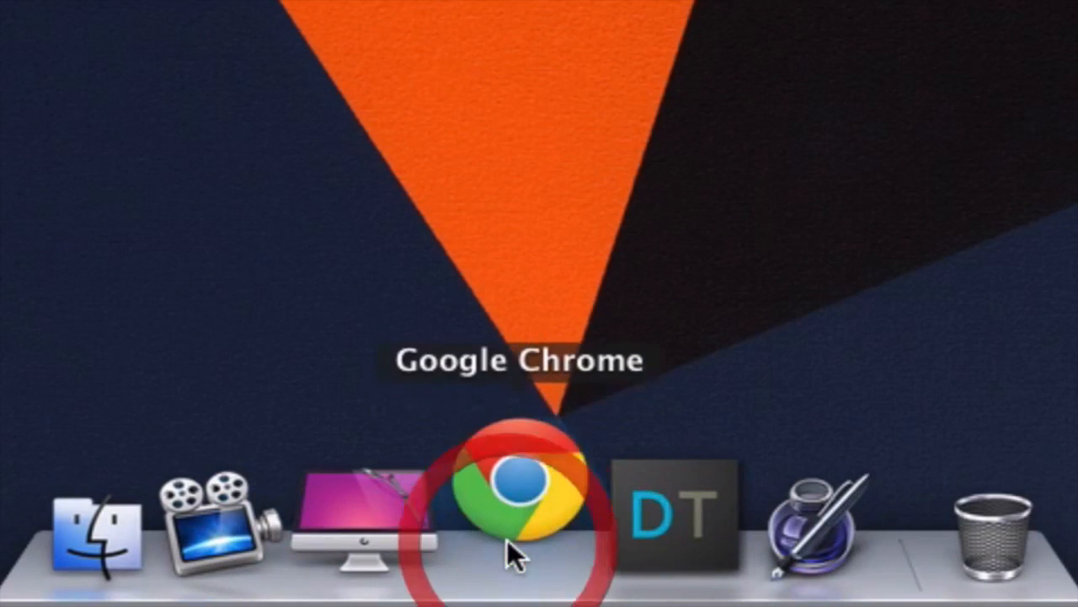
# Download SecondBar from blog.boastr.net/?page_id=79 in Chrome.
pyautogui.click(519, 497)
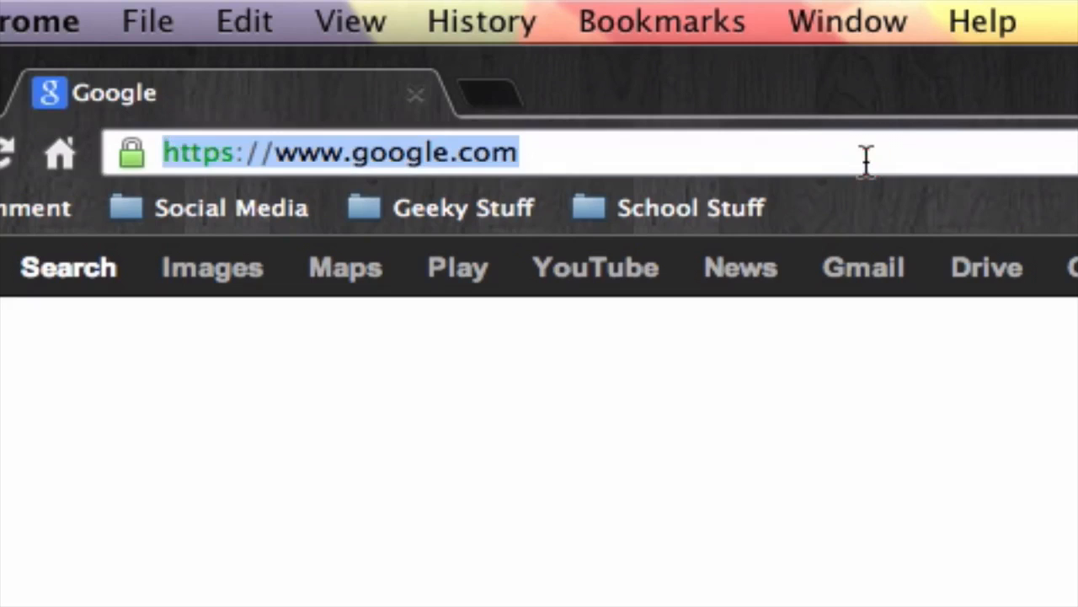
pyautogui.write('http://blog.boastr.net/?page_id=79')
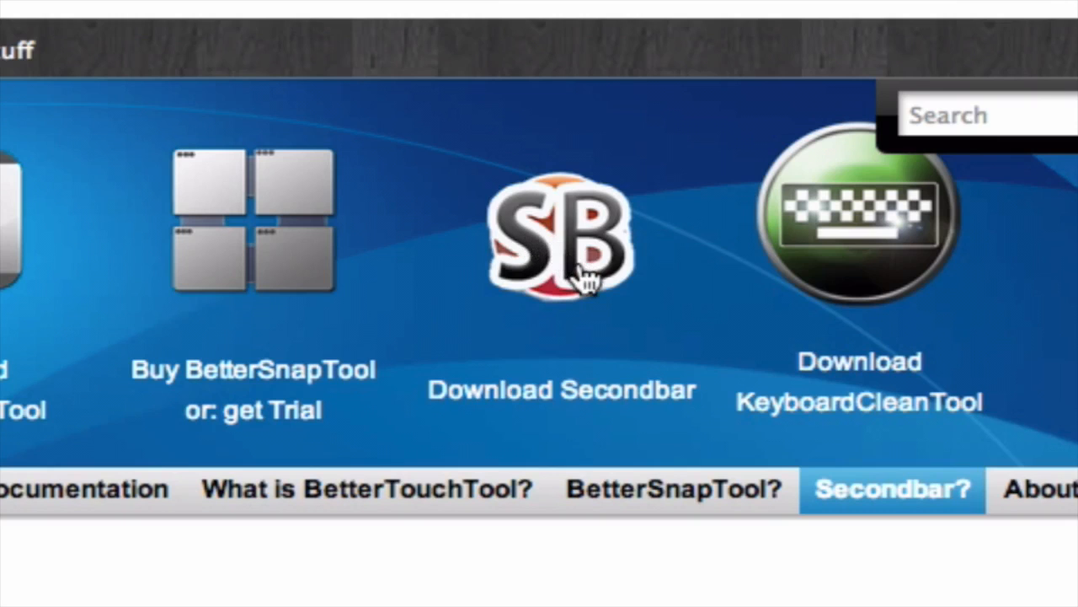
pyautogui.click(560, 236)
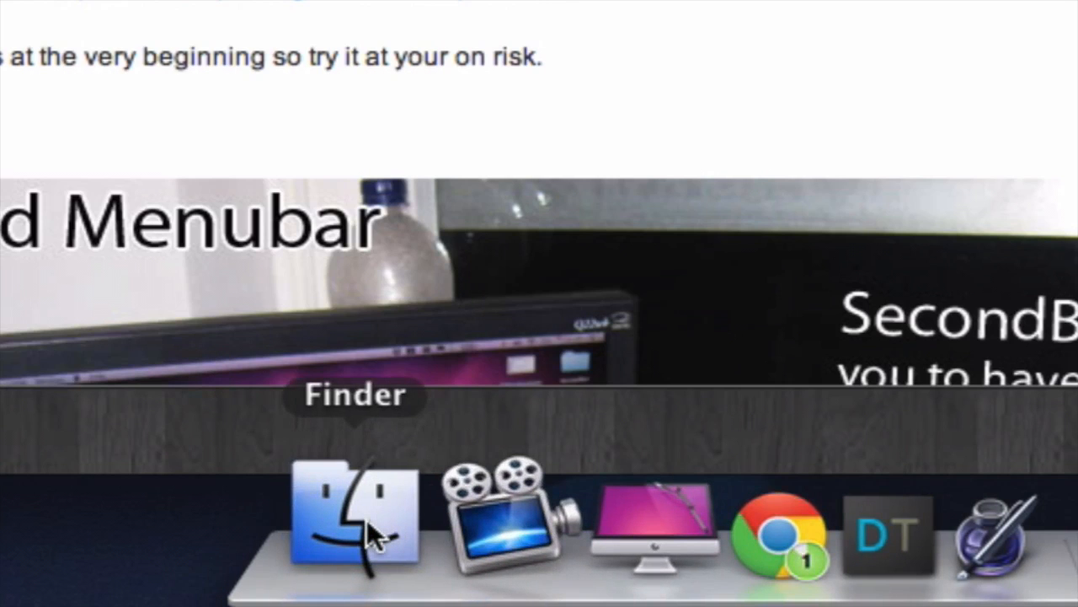
# Unpack SecondBar.zip in Downloads and move the app into Applications.
pyautogui.click(354, 519)
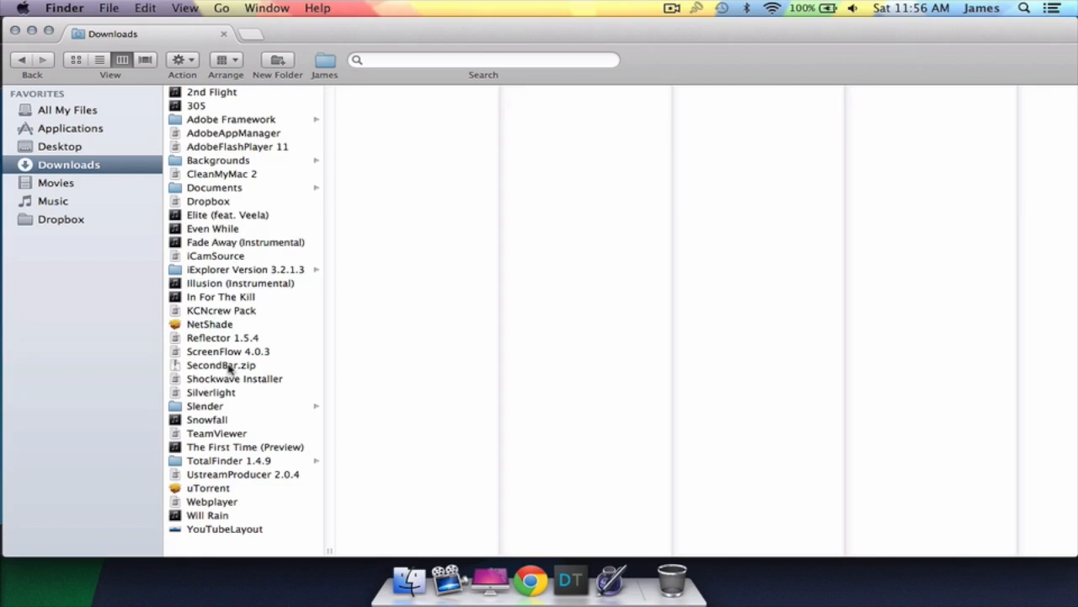
pyautogui.click(212, 364)
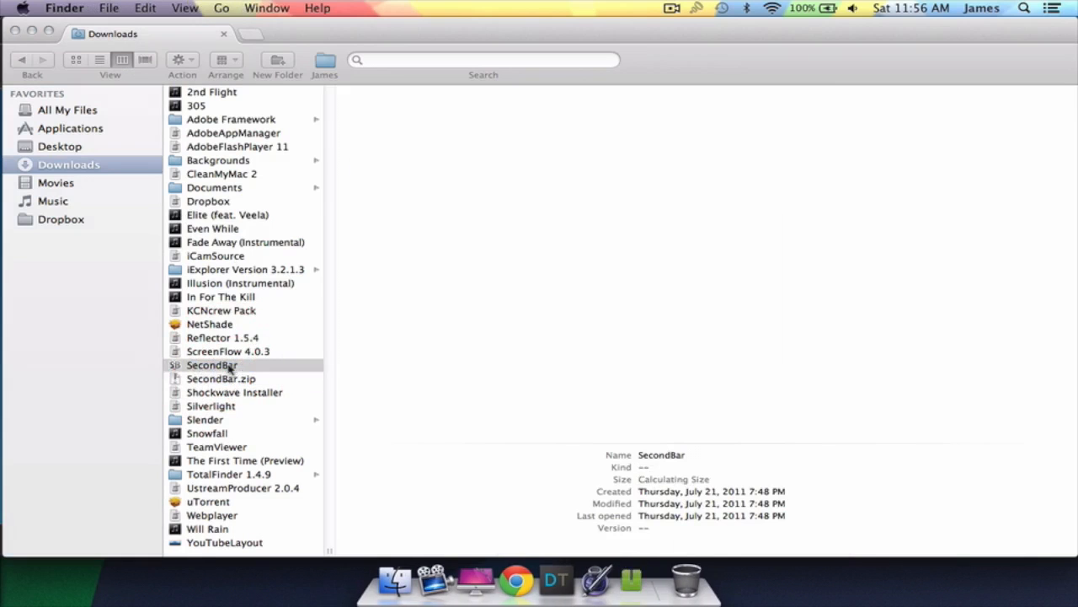
pyautogui.click(212, 364)
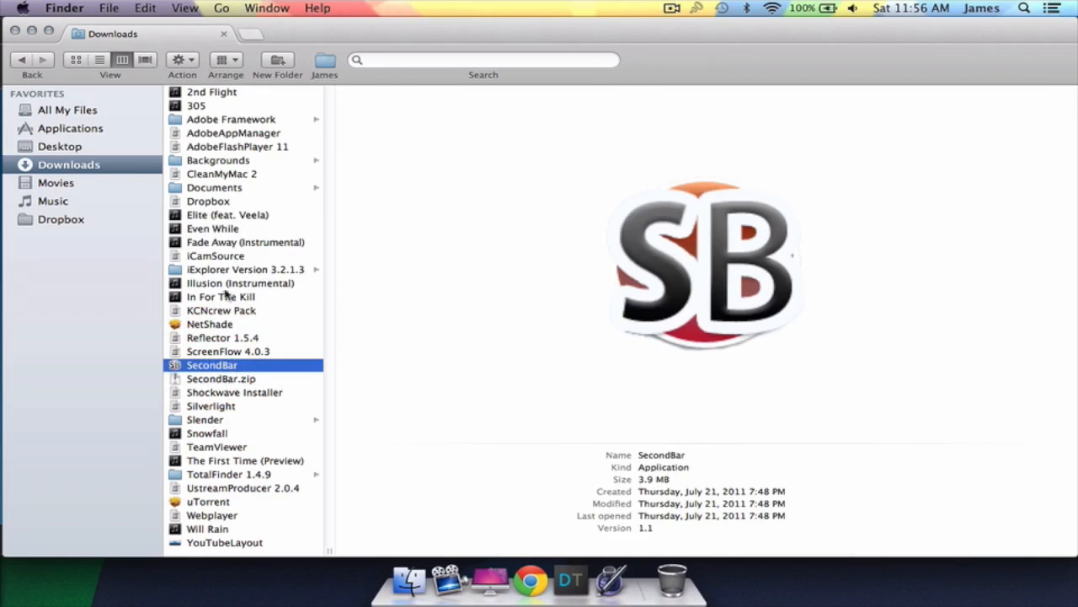
pyautogui.click(70, 109)
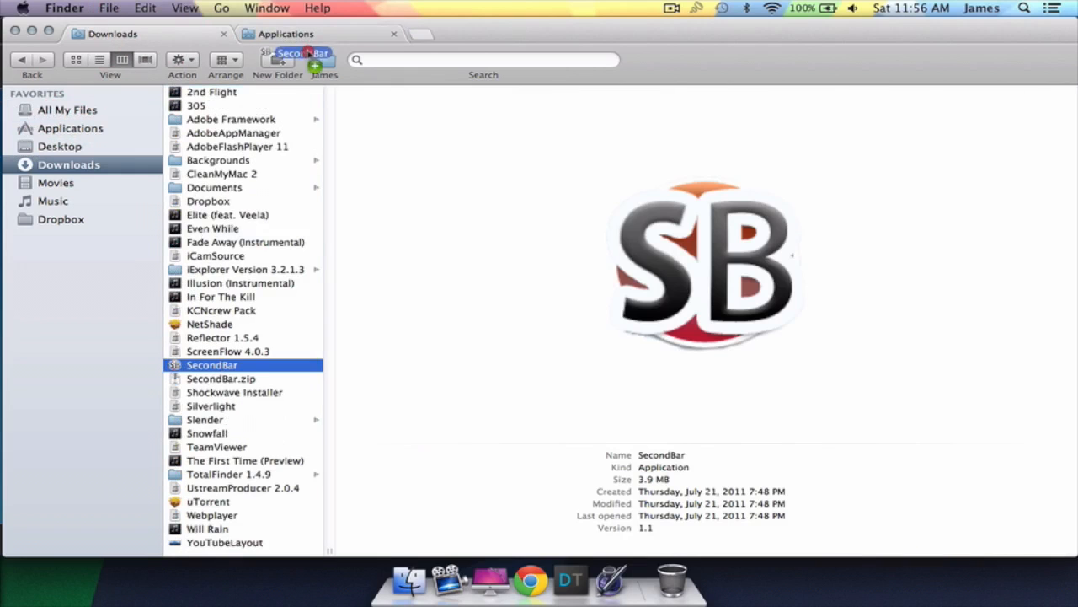
pyautogui.click(286, 34)
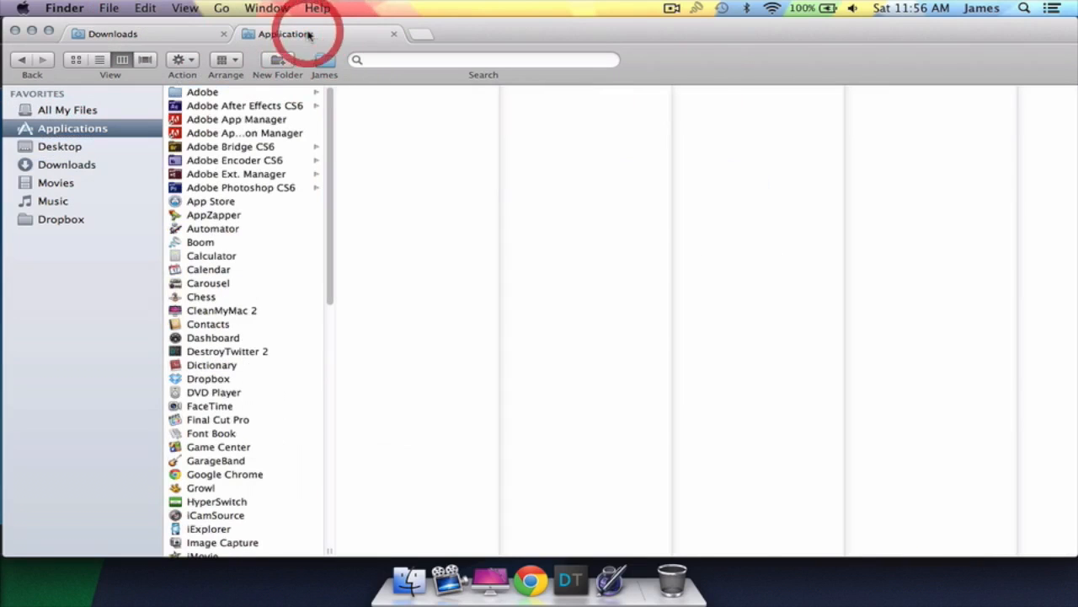
# Launch SecondBar from the Applications folder.
pyautogui.scroll(-3)
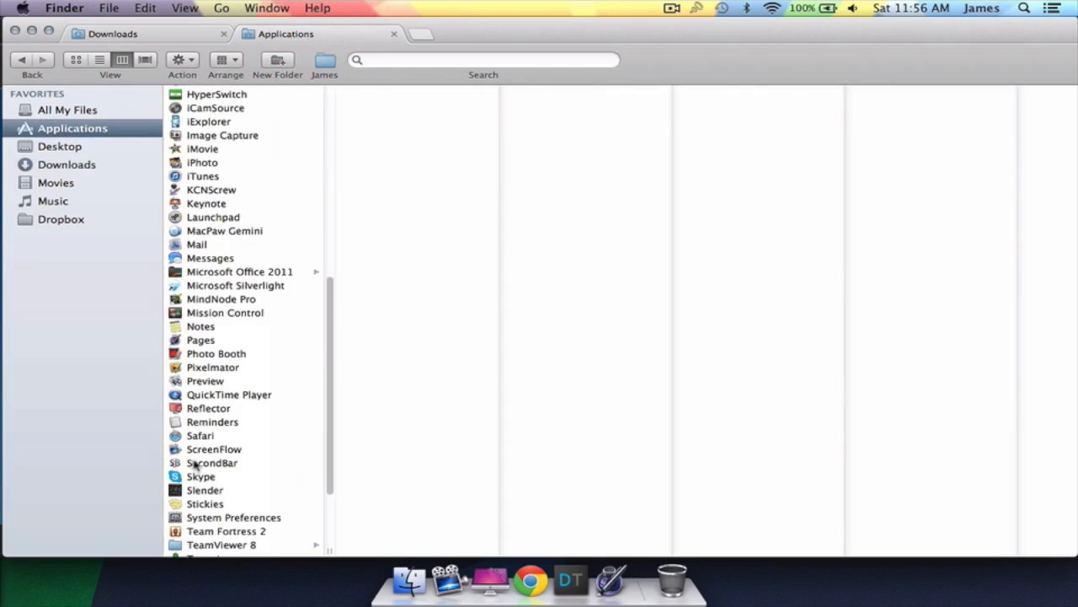
pyautogui.scroll(-3)
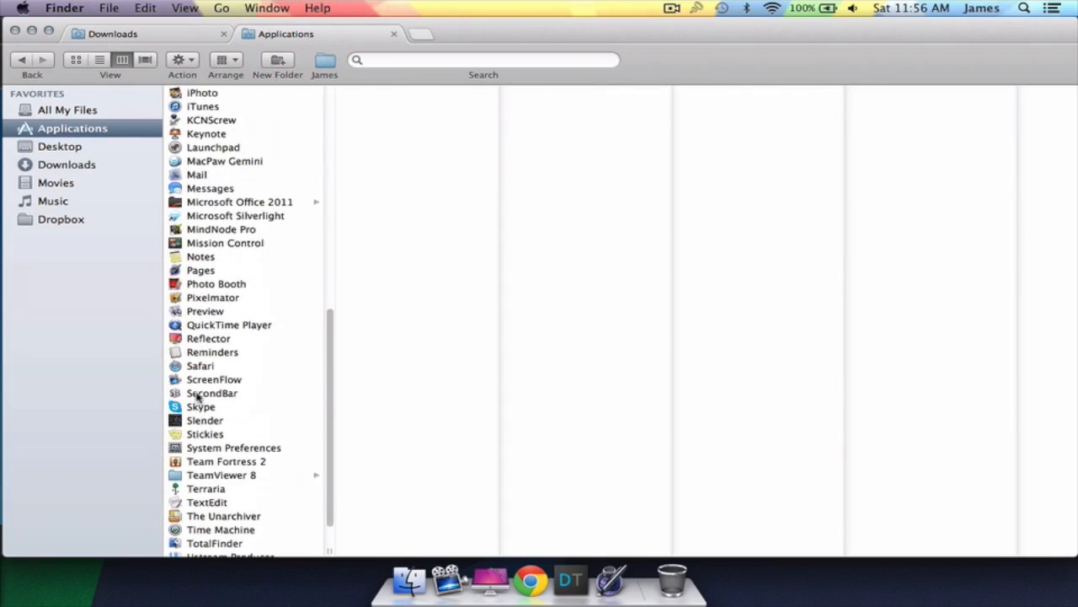
pyautogui.click(213, 392)
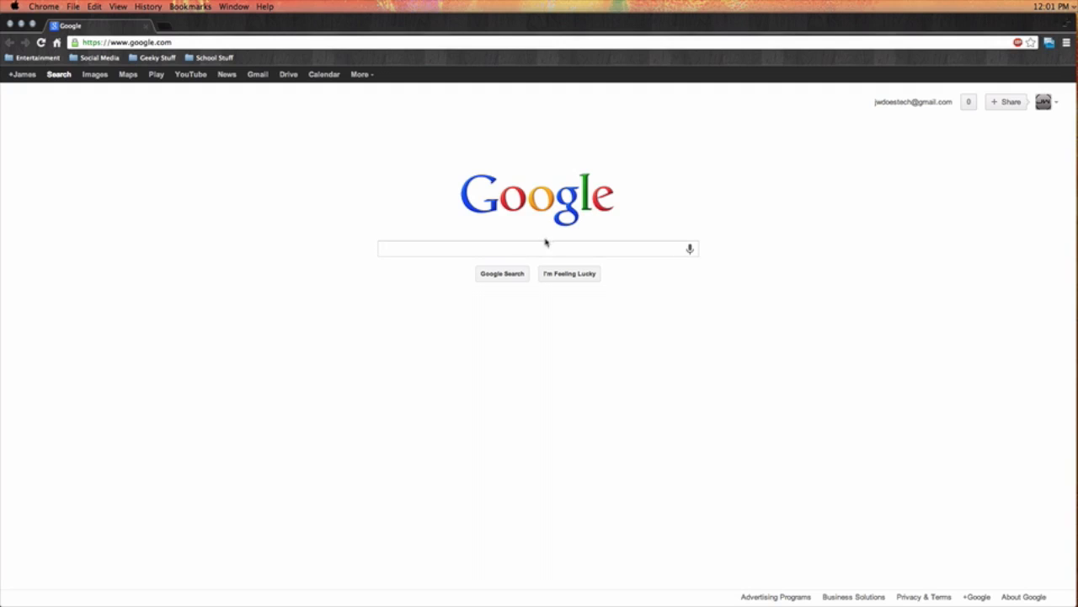
pyautogui.moveTo(702, 189)
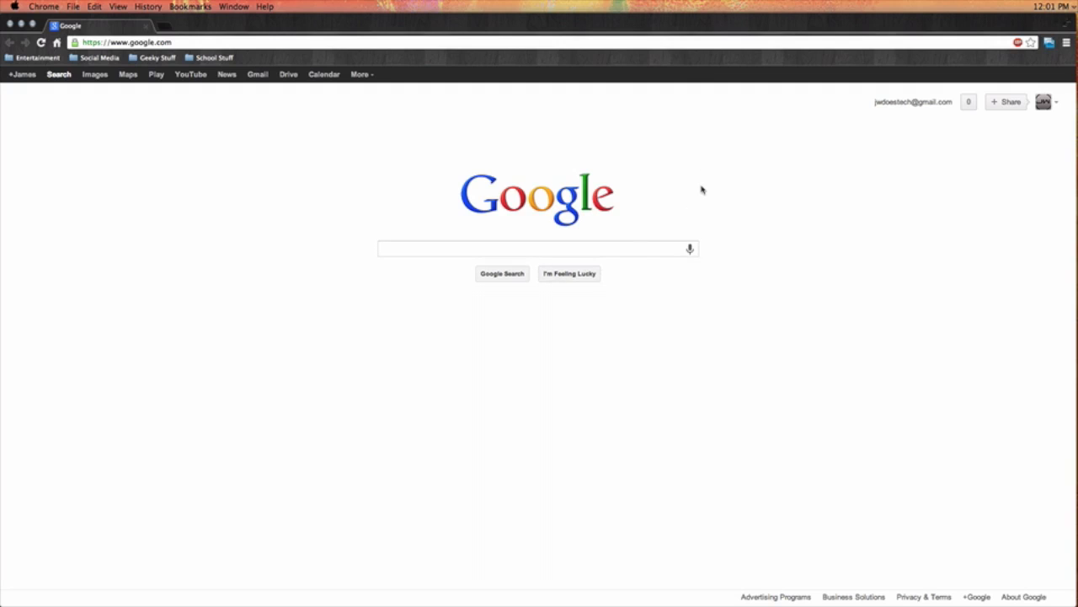
pyautogui.moveTo(711, 182)
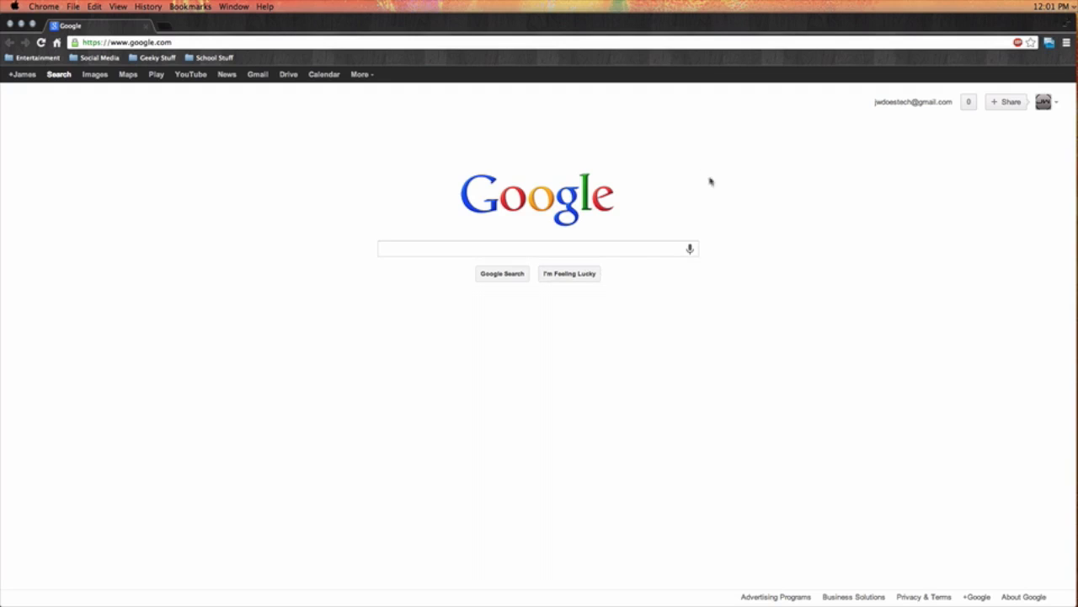
pyautogui.moveTo(935, 138)
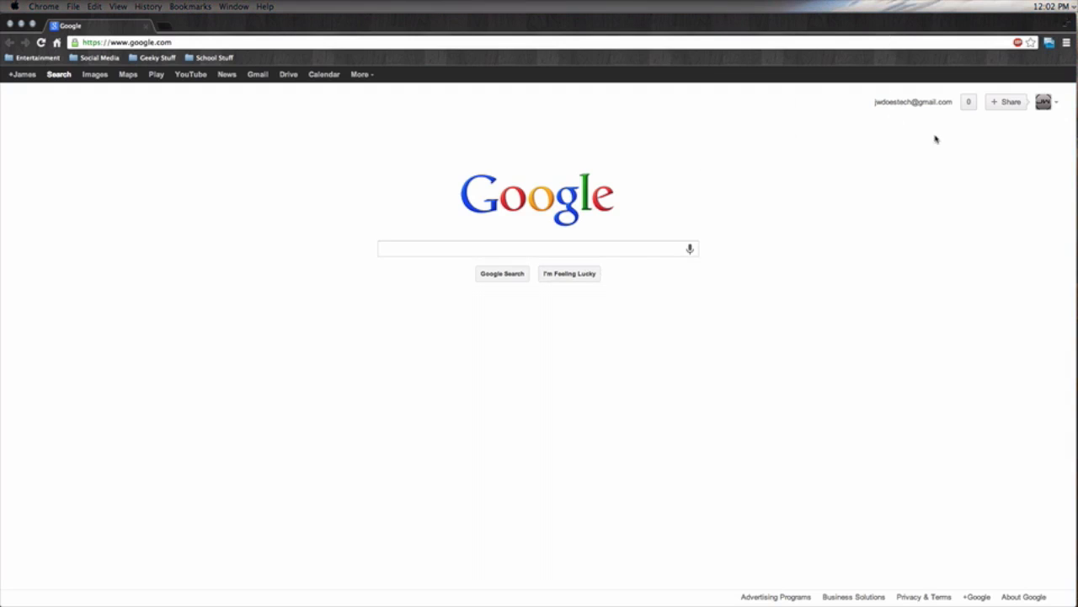
pyautogui.moveTo(662, 135)
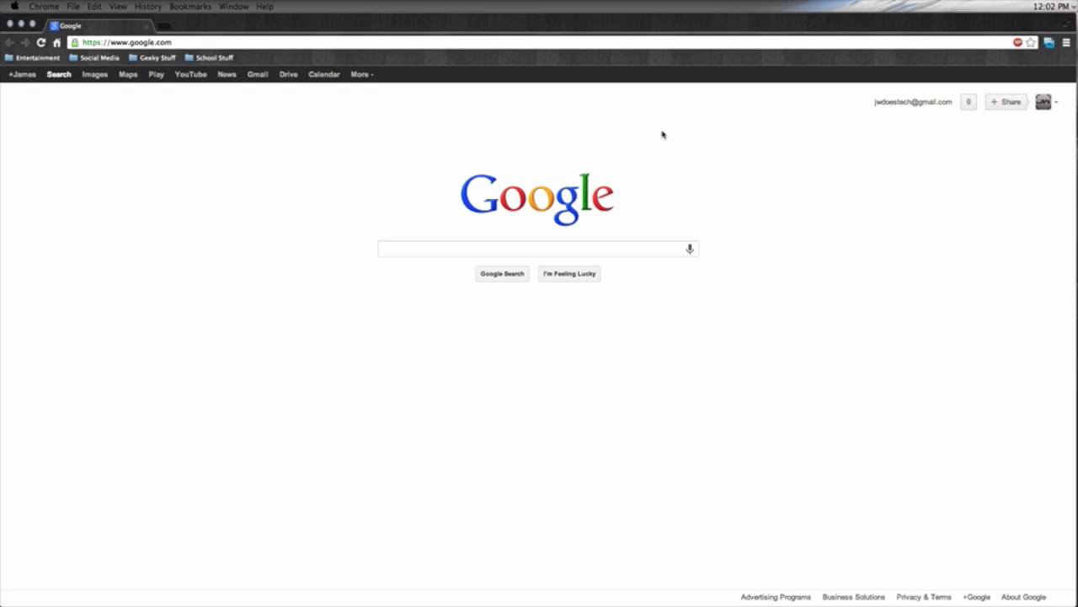
pyautogui.moveTo(577, 300)
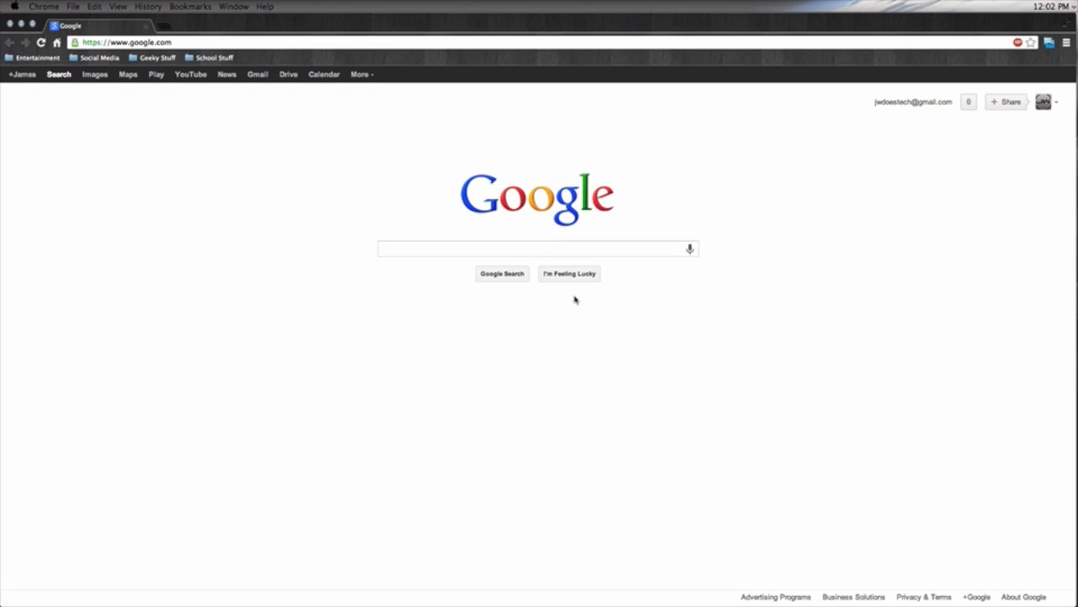
pyautogui.moveTo(404, 167)
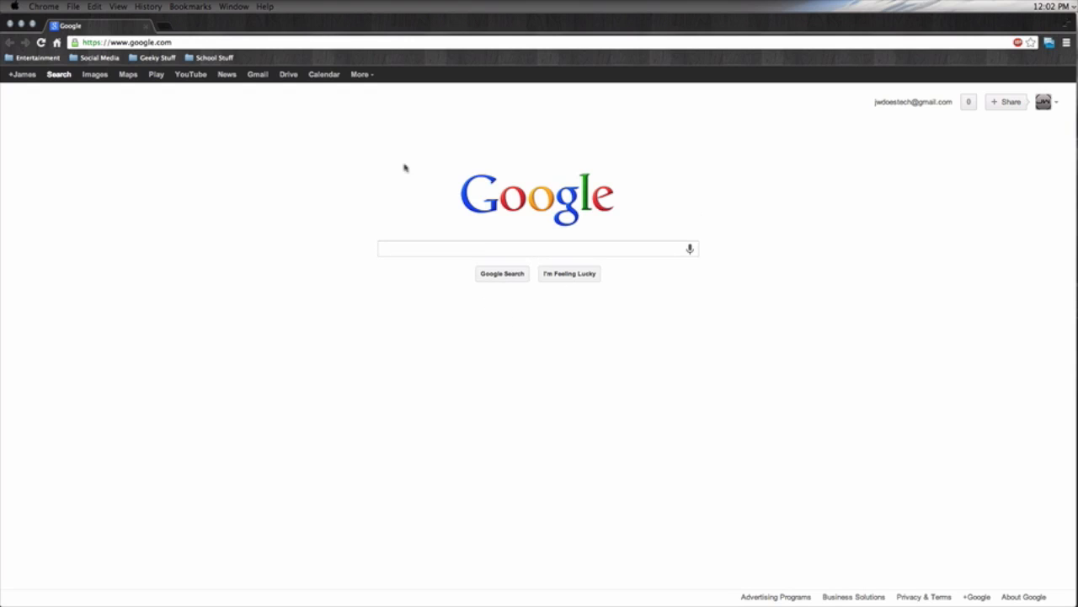
pyautogui.moveTo(192, 6)
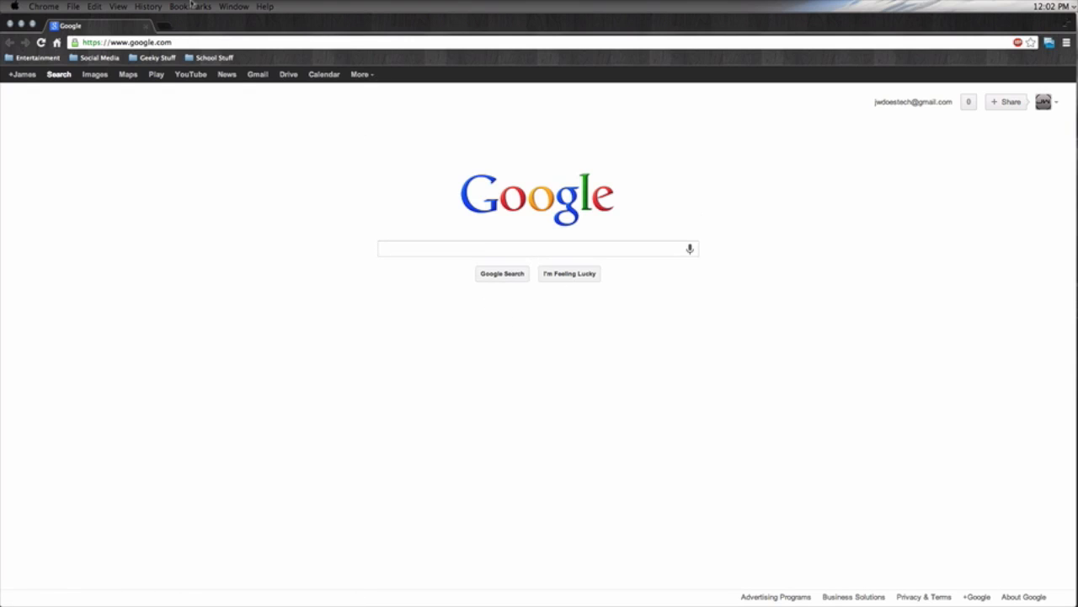
# Browse Chrome's Window and History menus from the second menu bar, then dismiss them.
pyautogui.click(232, 7)
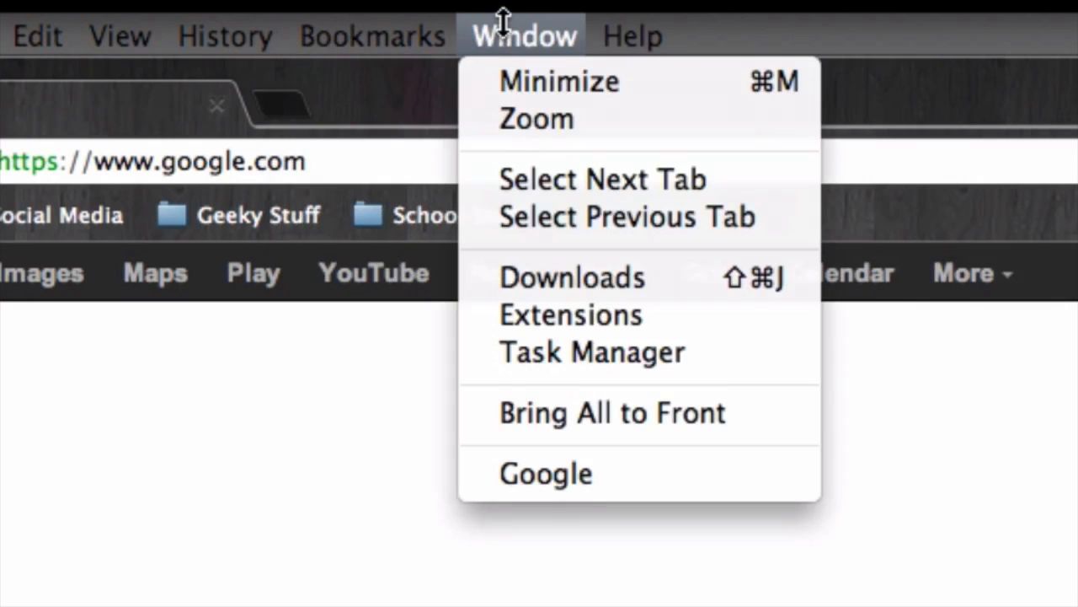
pyautogui.moveTo(591, 352)
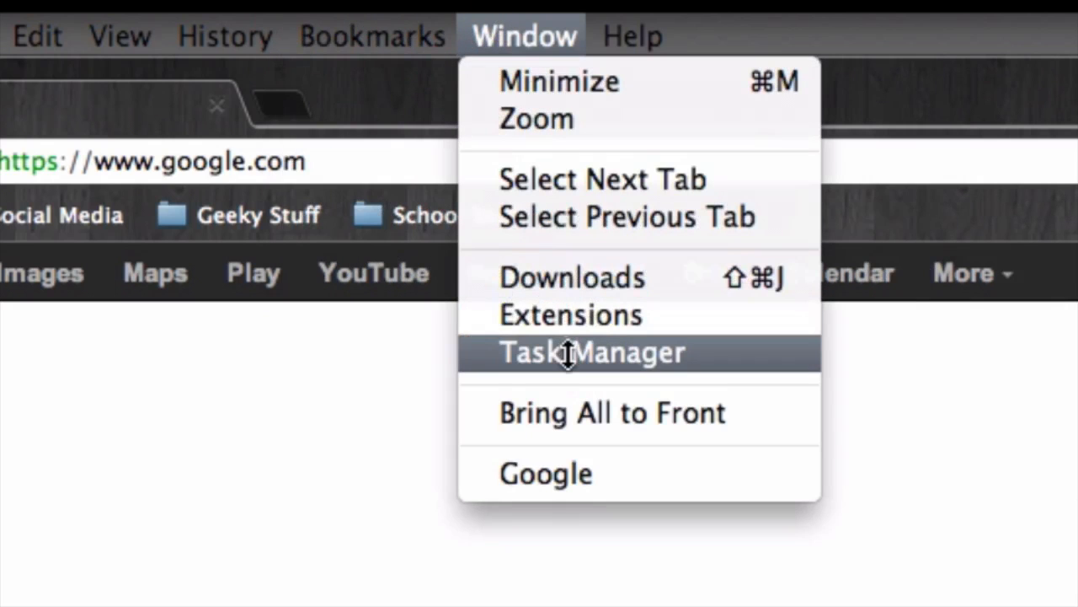
pyautogui.click(226, 34)
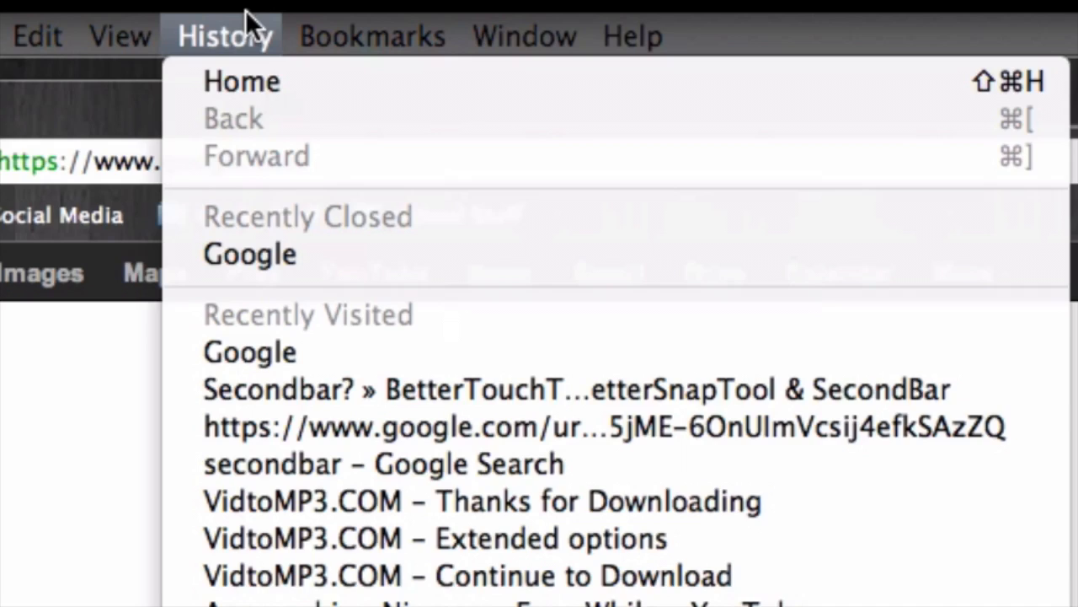
pyautogui.click(37, 35)
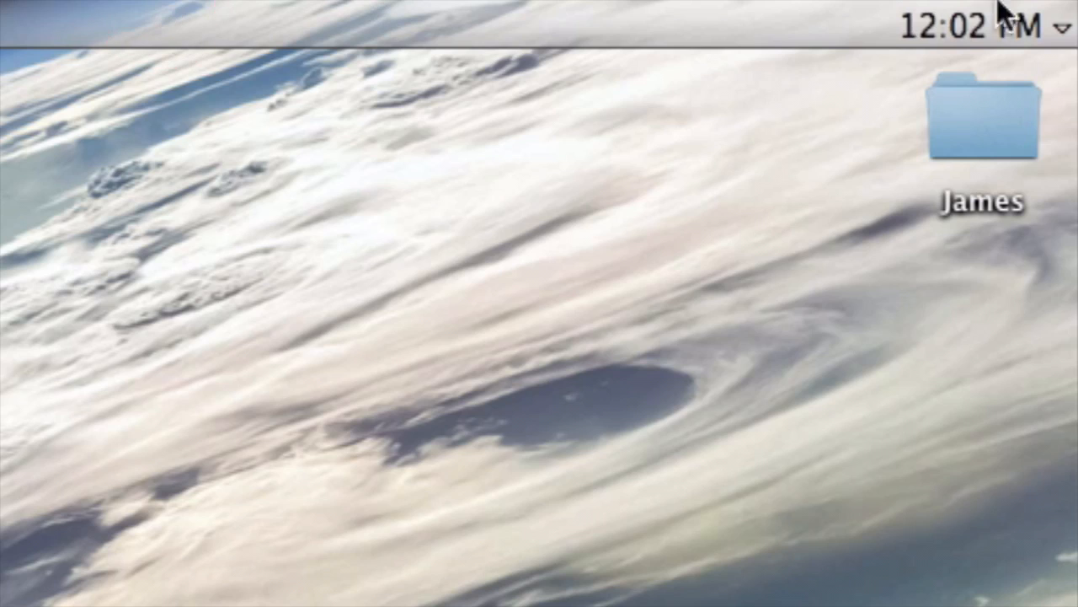
# Open SecondBar's Preferences from its clock dropdown on the external monitor.
pyautogui.click(1063, 27)
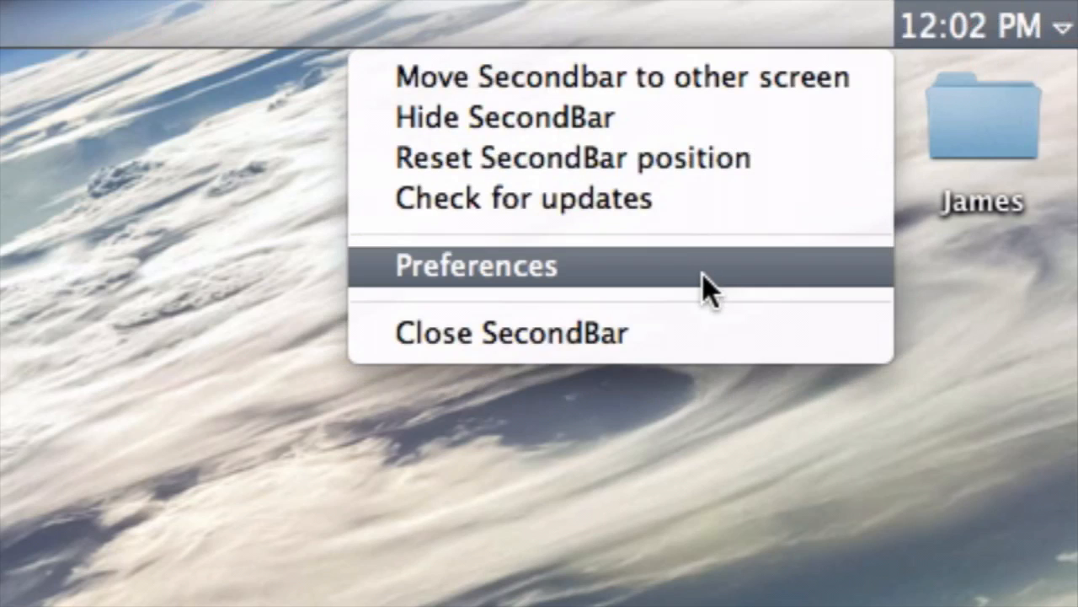
pyautogui.click(475, 266)
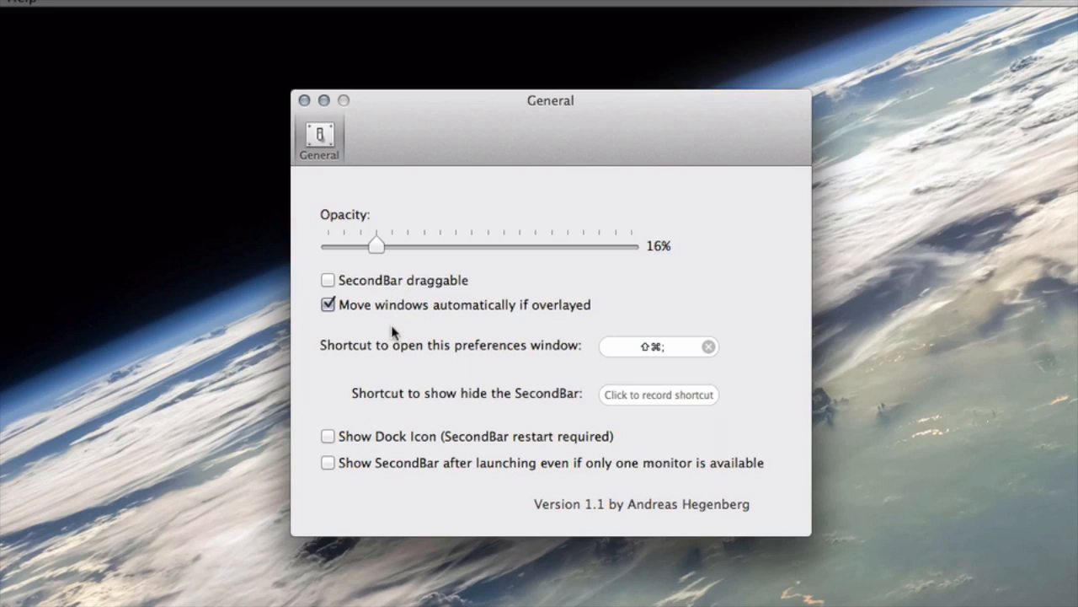
pyautogui.moveTo(434, 406)
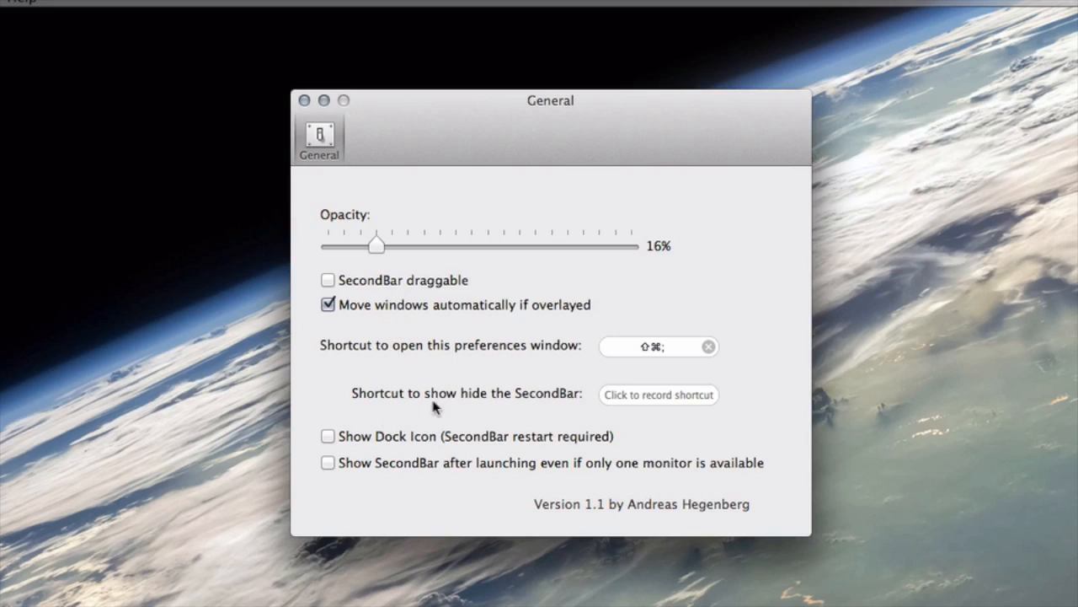
pyautogui.moveTo(391, 444)
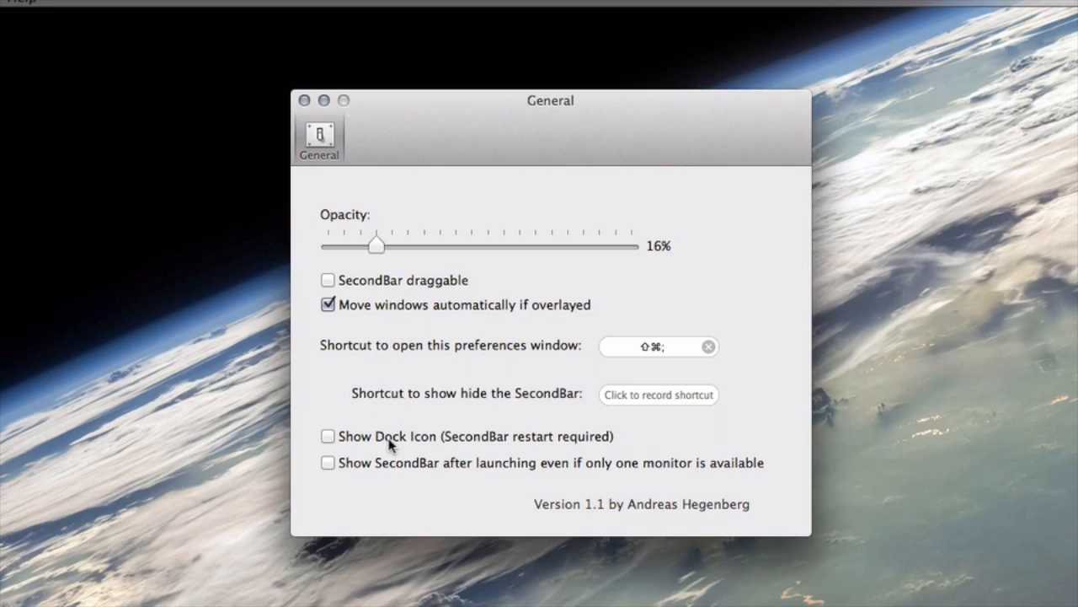